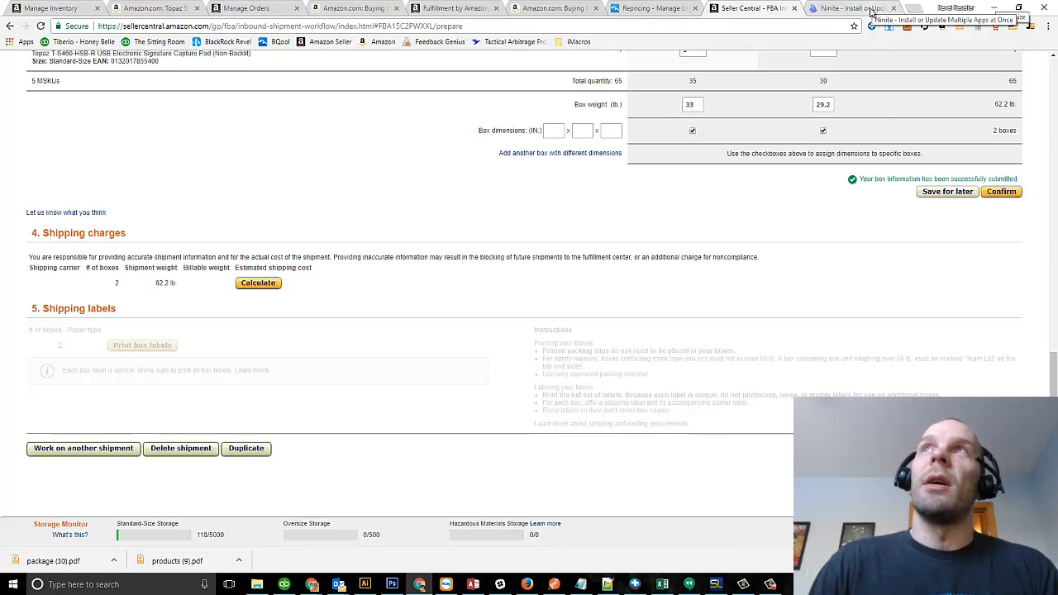
Step: Show the Ninite app list where Foxit Reader appears under Documents
left_click(851, 8)
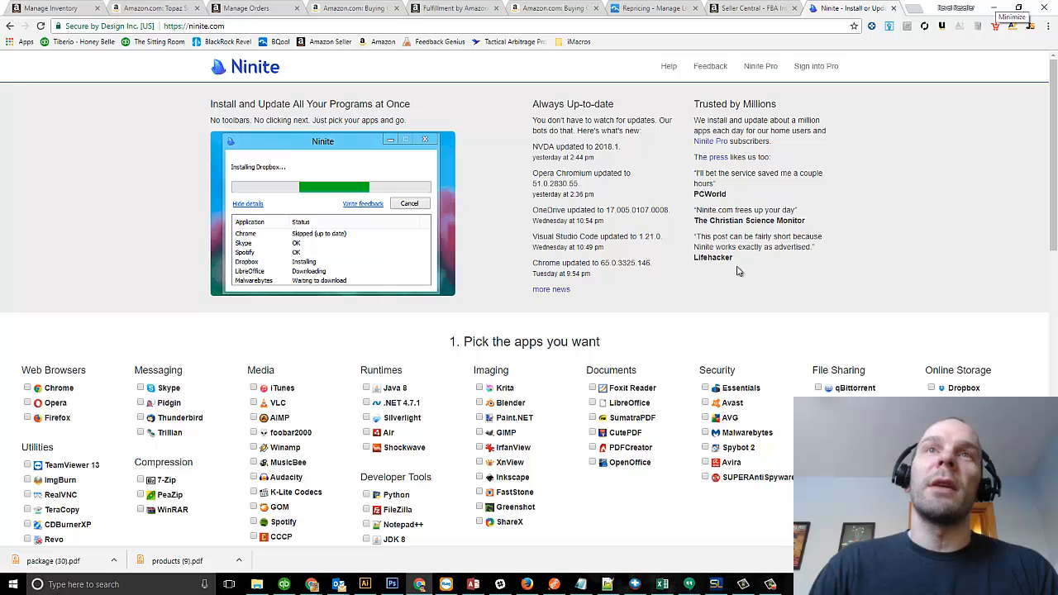
scroll("down", 3)
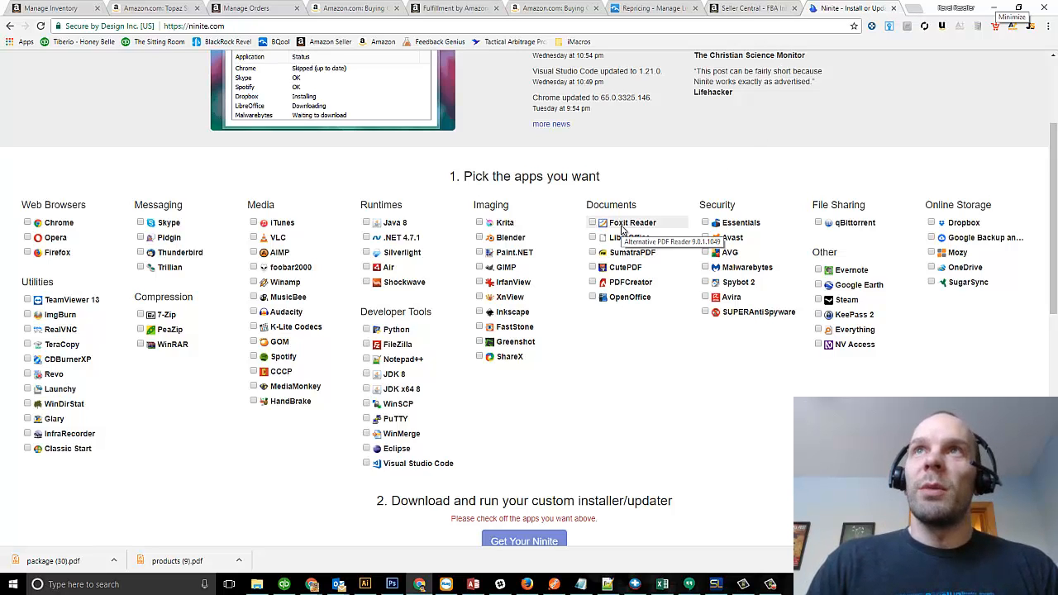
mouse_move(326, 89)
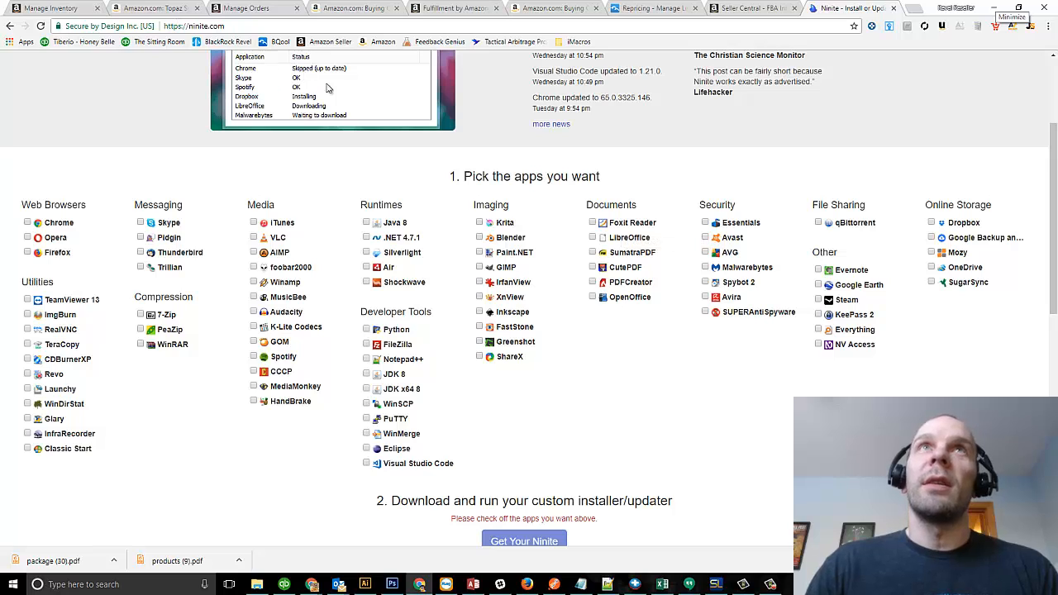
mouse_move(636, 196)
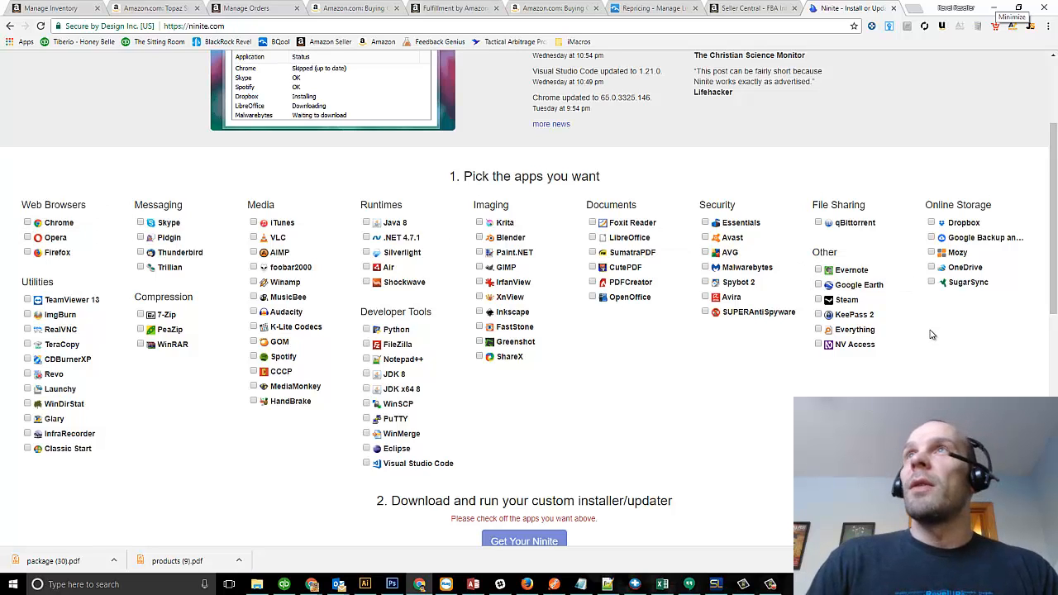
mouse_move(793, 394)
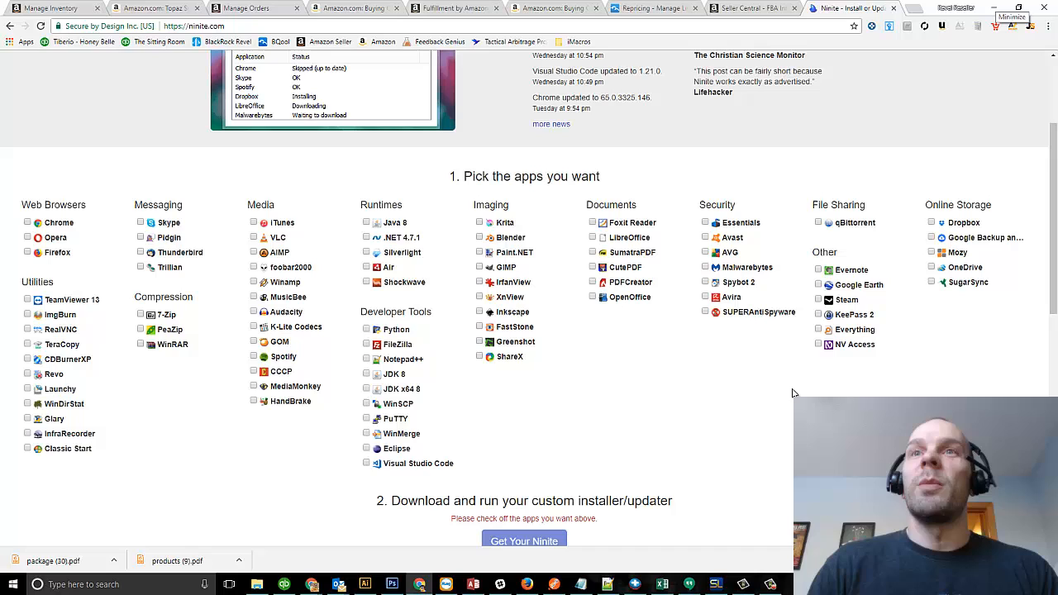
mouse_move(620, 352)
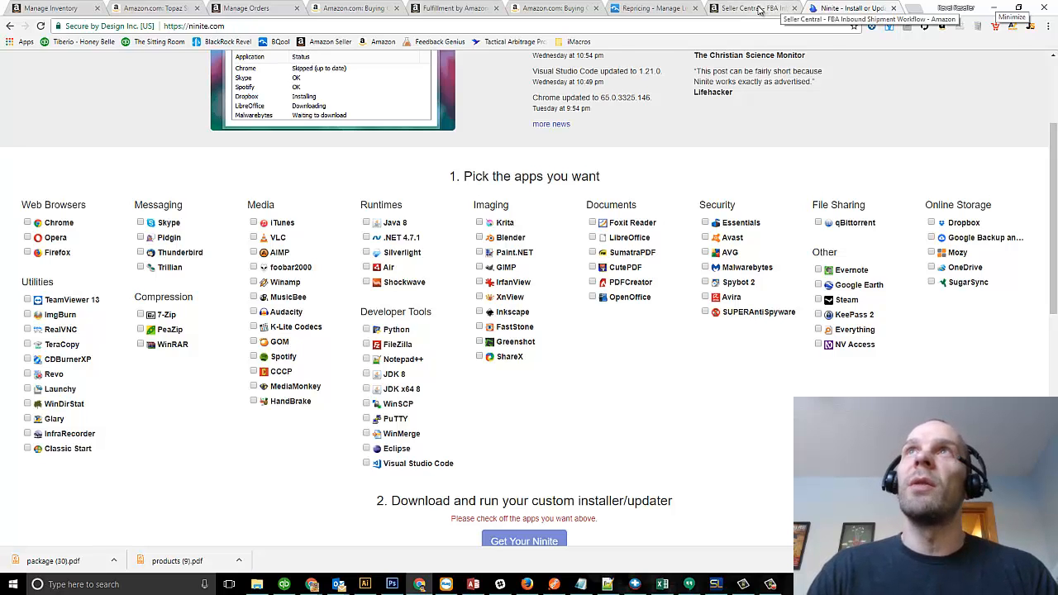
Step: Calculate and accept the $16.08 shipping charges, then open package (31).pdf
left_click(748, 9)
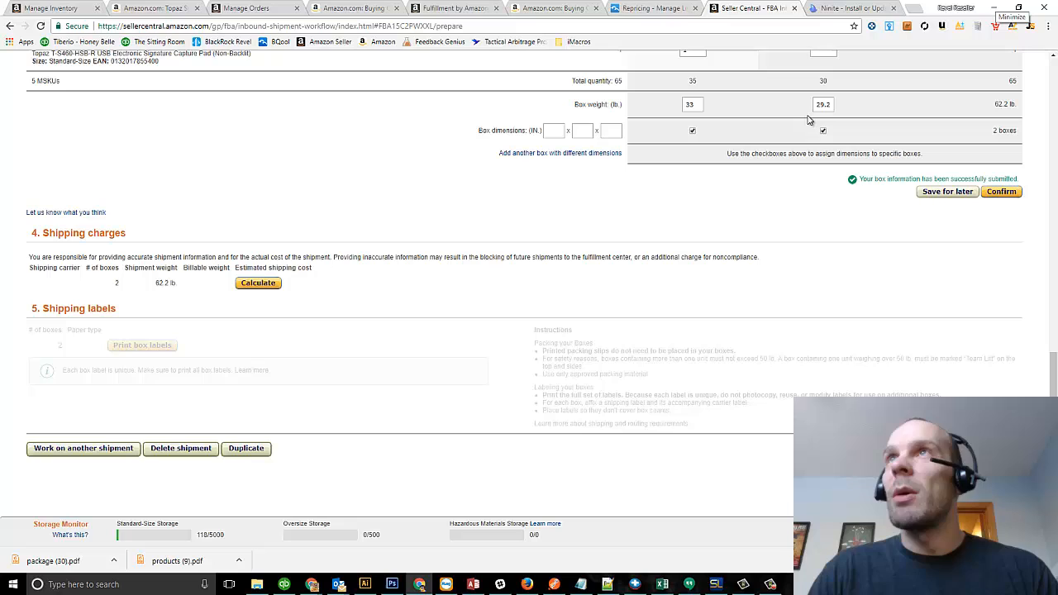
left_click(257, 282)
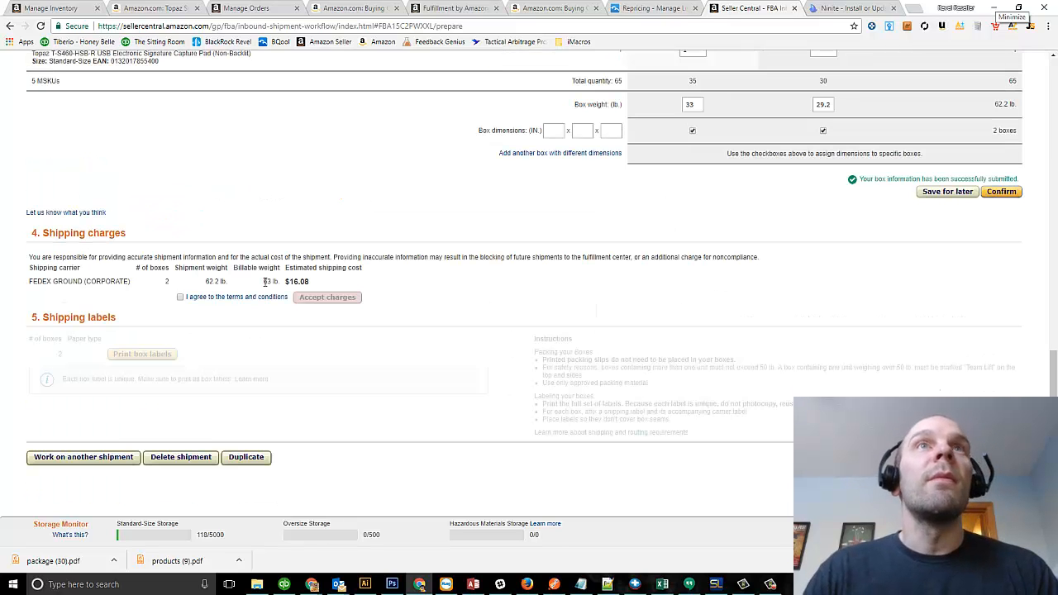
left_click(179, 297)
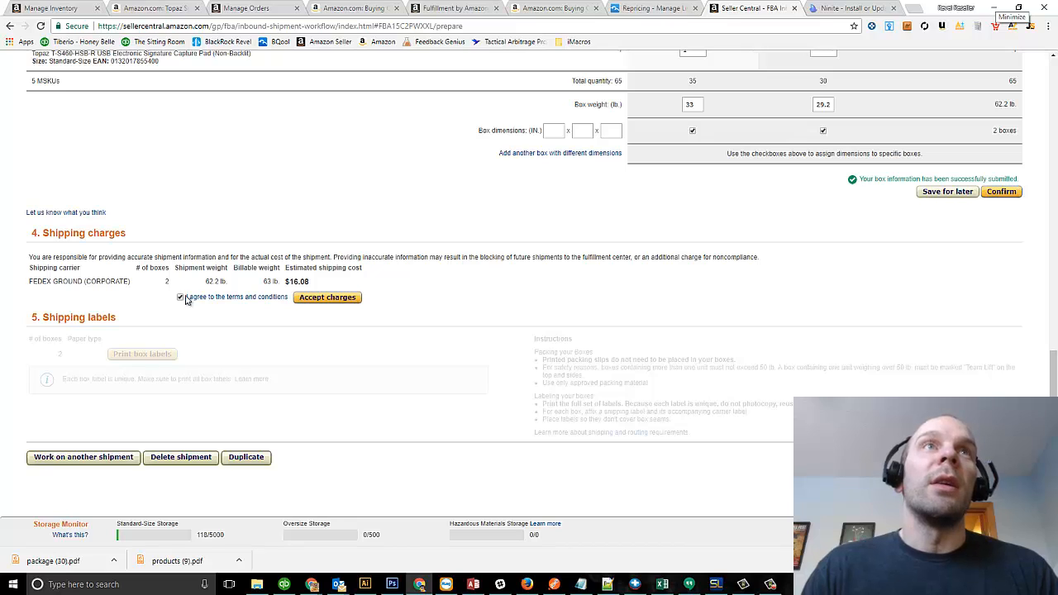
left_click(327, 297)
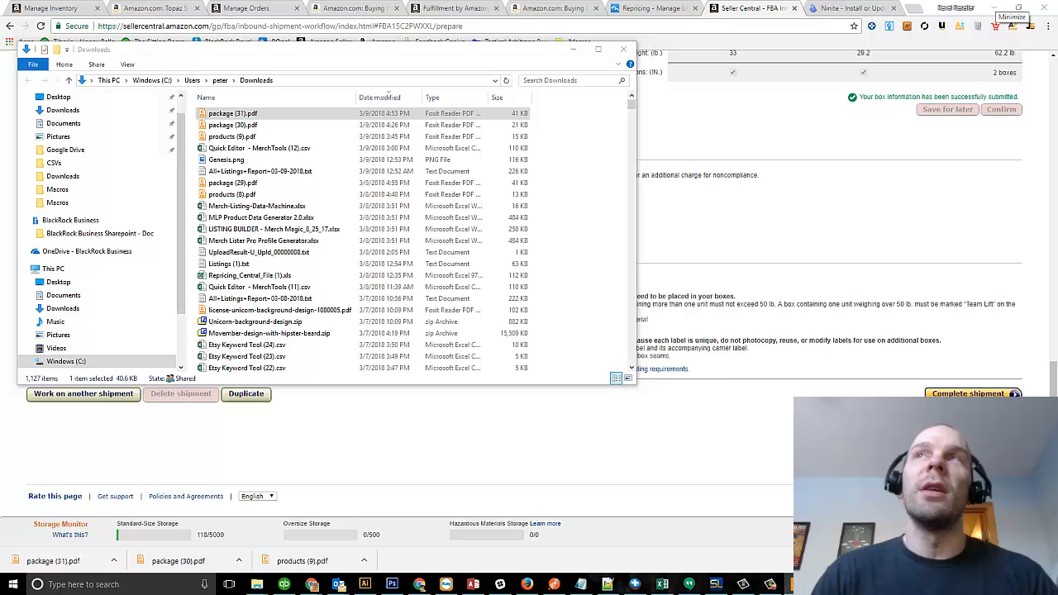
double_click(231, 114)
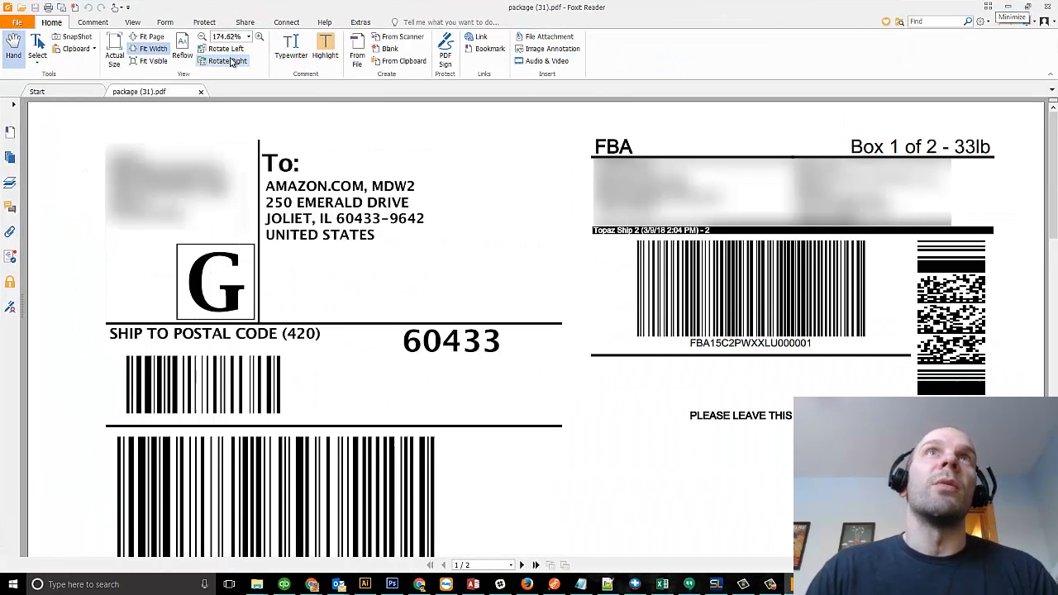
Step: Zoom out to fit the full Box 1 of 2 FedEx Ground label
left_click(203, 36)
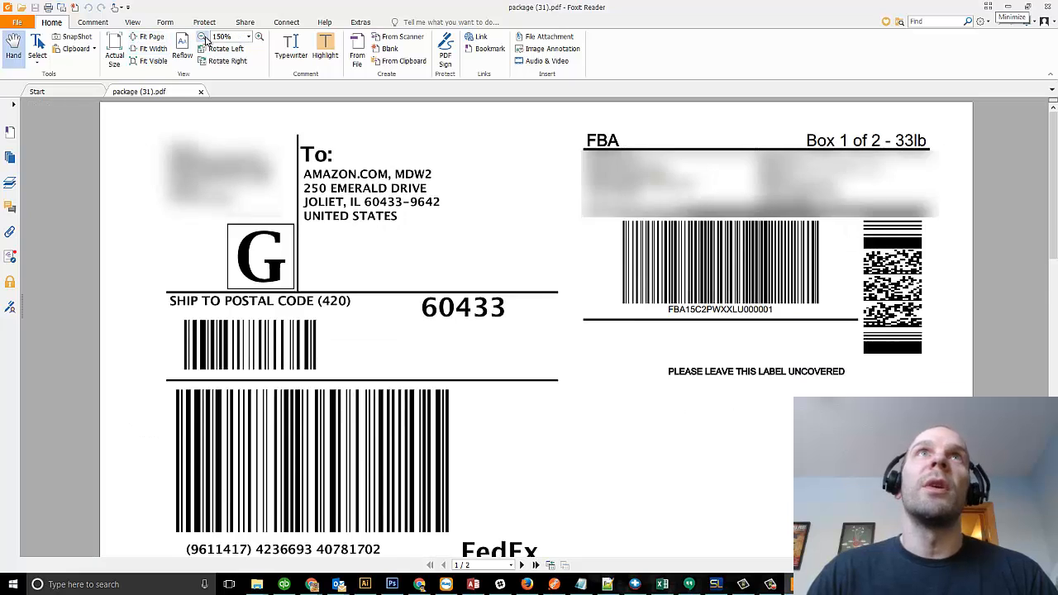
left_click(204, 37)
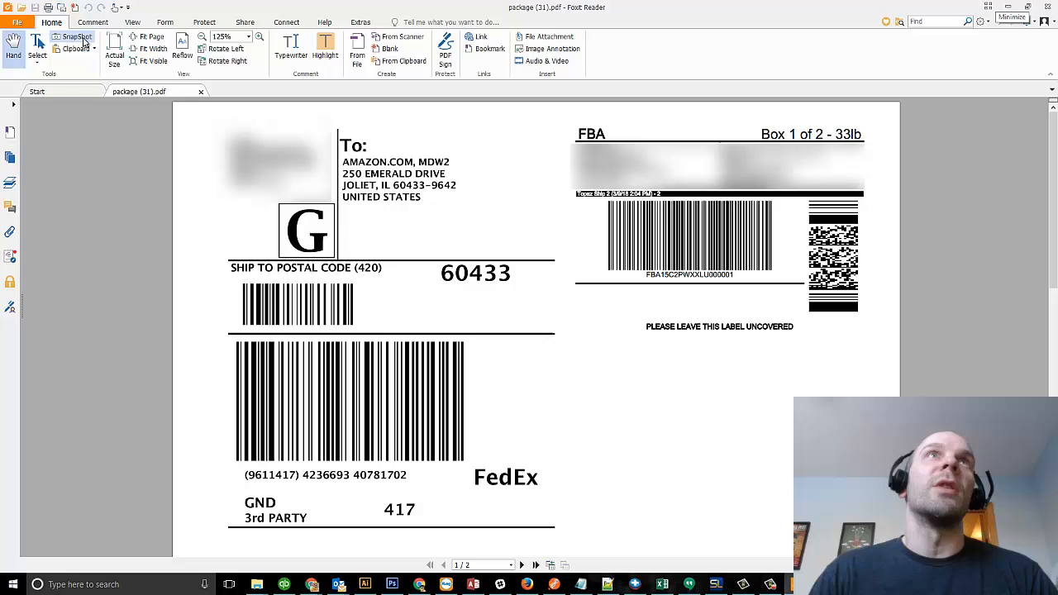
mouse_move(73, 37)
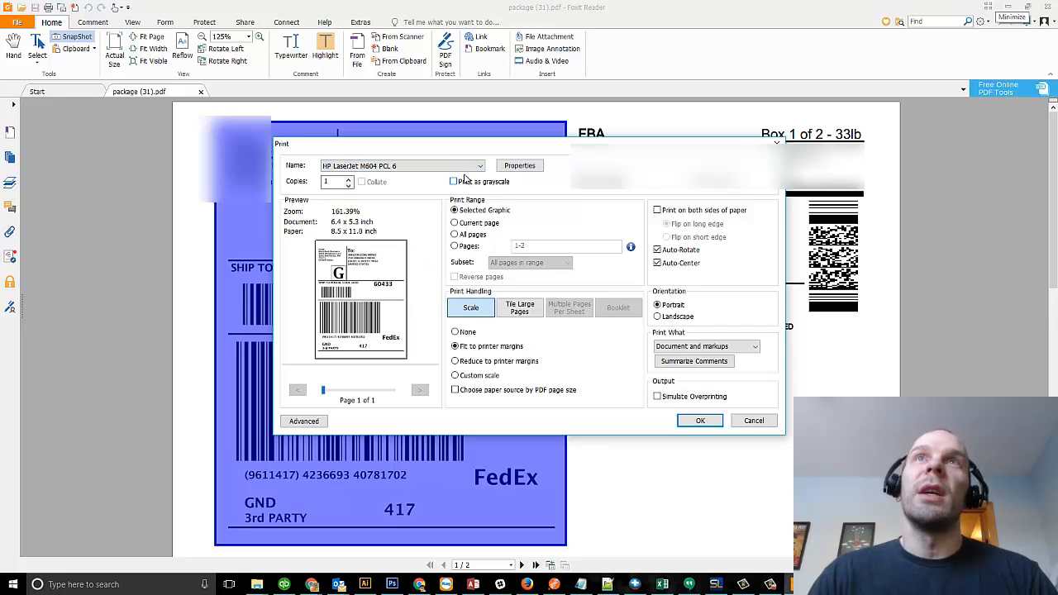
Step: Print the box 1 label snapshot on the ZDesigner GK420d printer
left_click(479, 165)
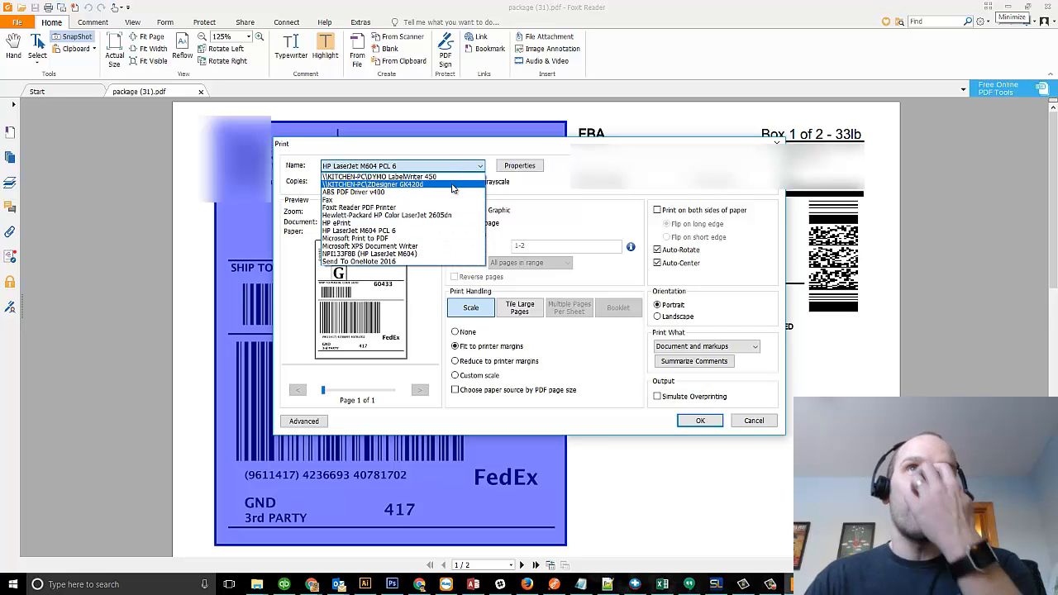
left_click(368, 184)
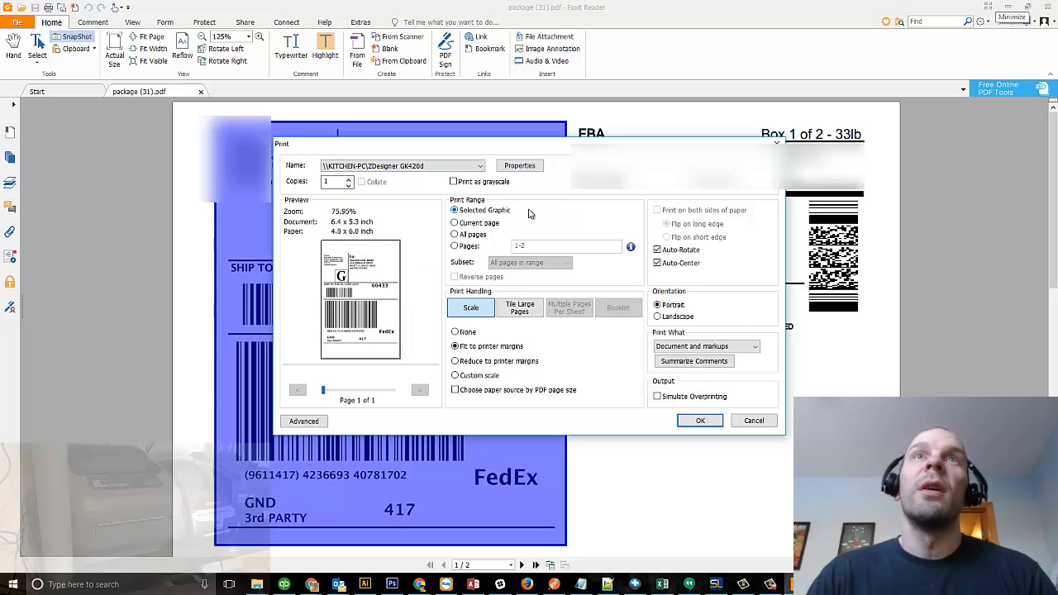
left_click(699, 420)
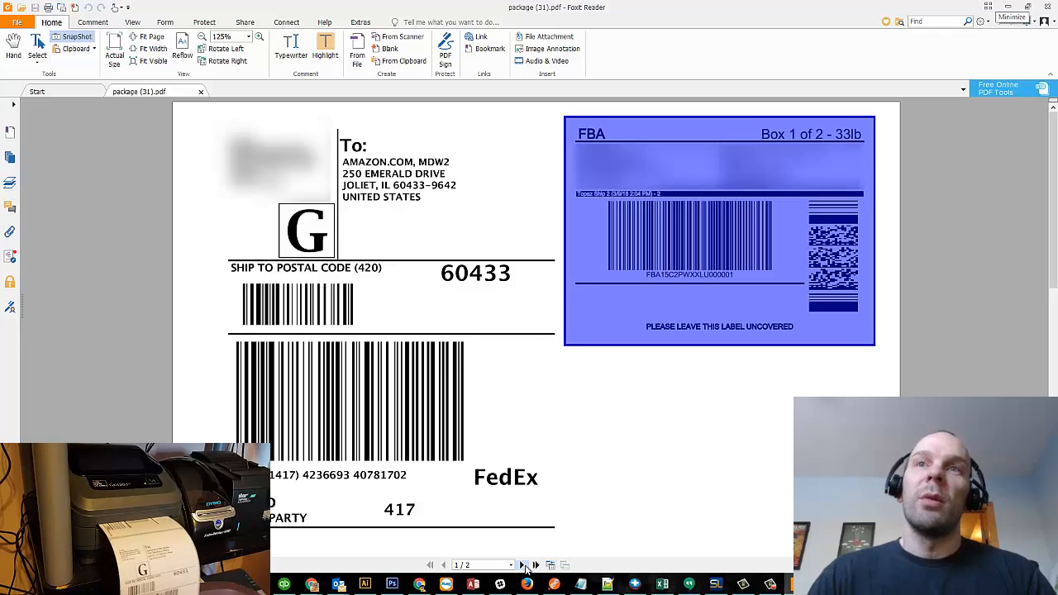
Step: On the Box 2 of 2 page, snapshot the shipping and FBA labels for printing
left_click(535, 564)
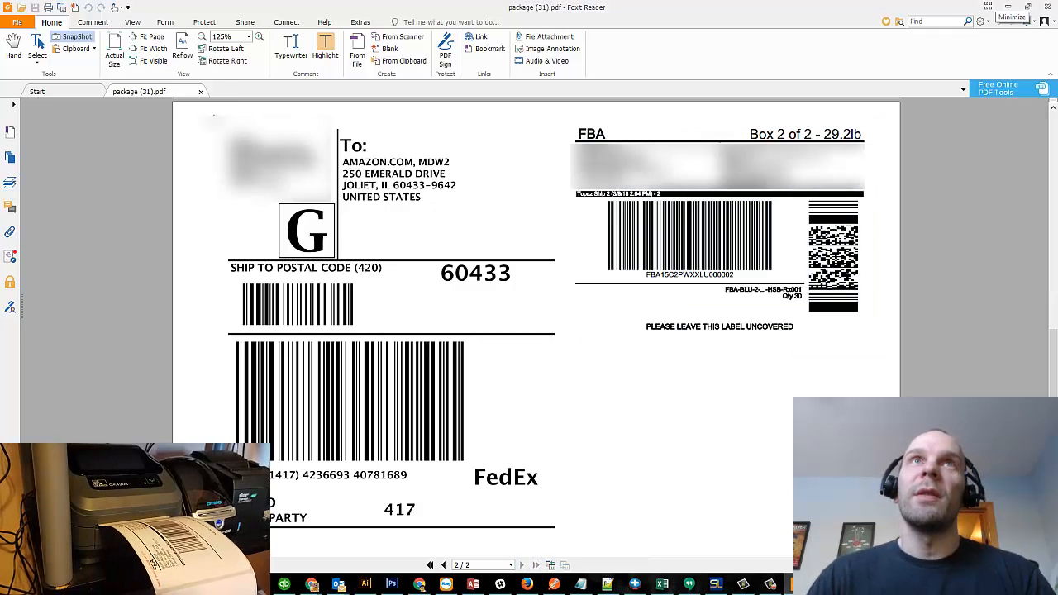
left_click_drag(213, 119, 566, 544)
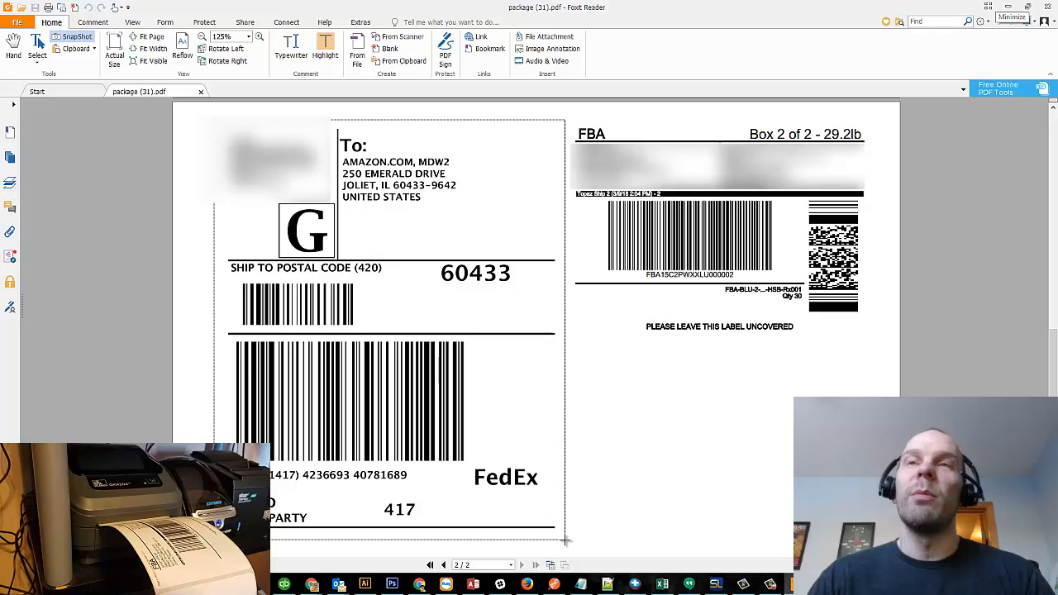
left_click_drag(207, 128, 566, 541)
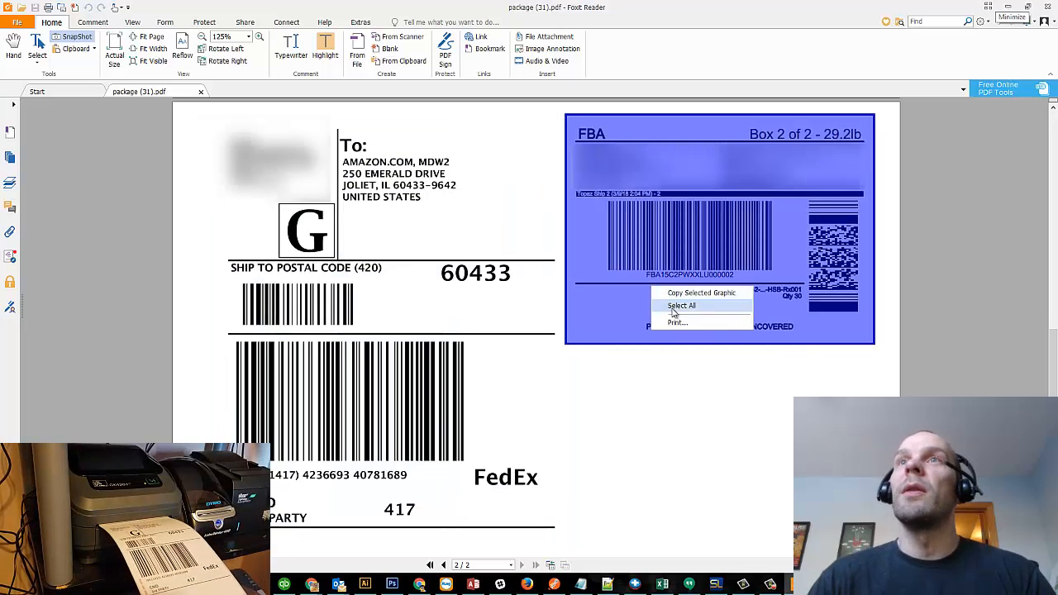
left_click(676, 322)
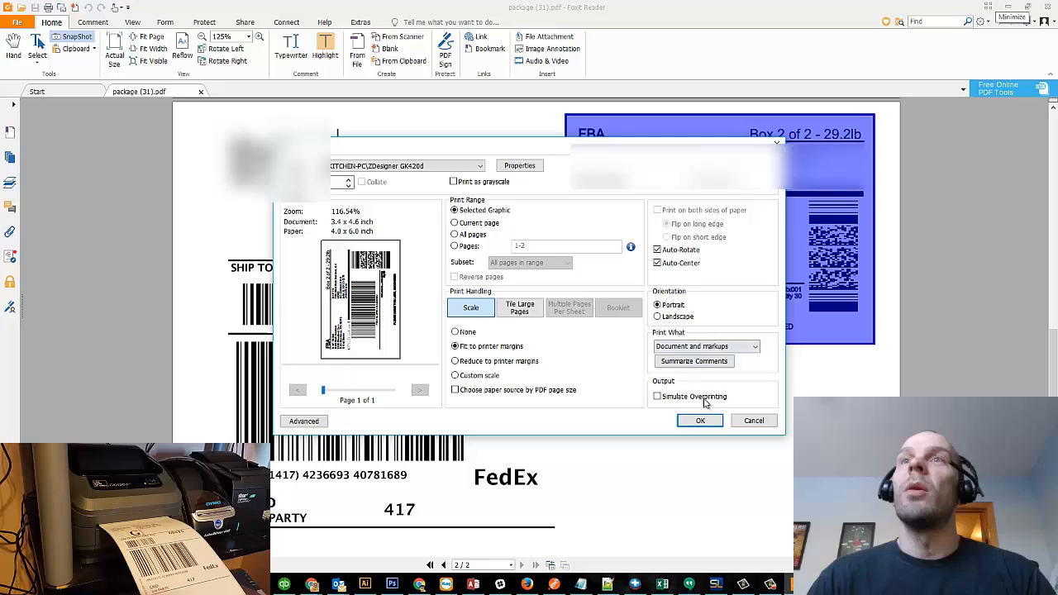